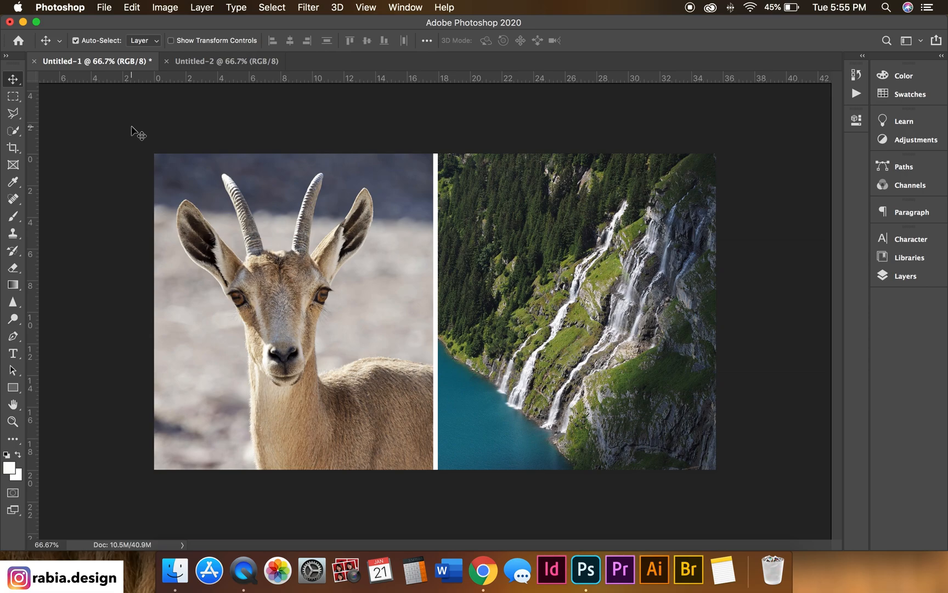
# Step: Hide Photoshop to reveal the macOS desktop with the ibex and waterfall JPEGs
pyautogui.click(223, 62)
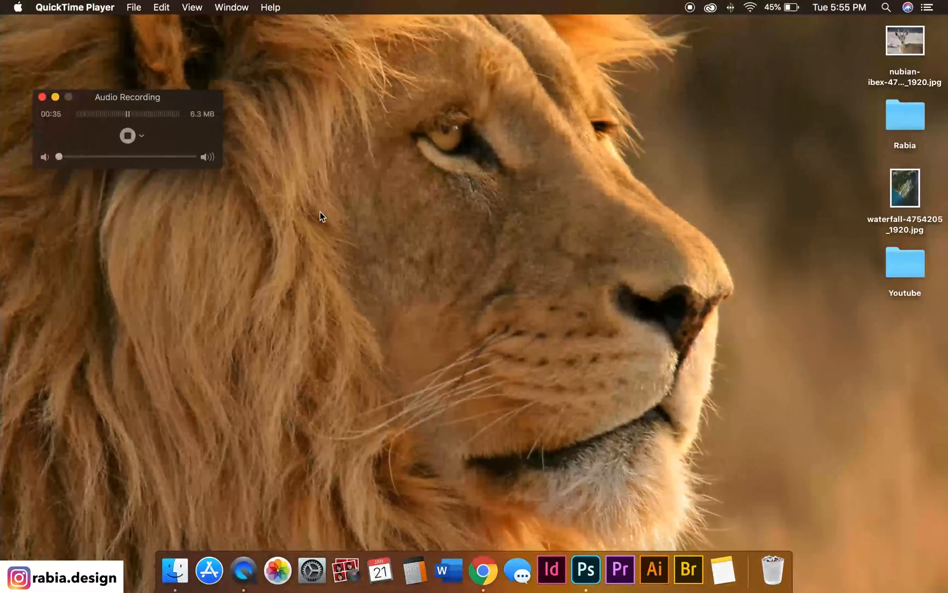
# Step: Drag the ibex JPG from the desktop into Untitled-2 and position it at the upper left
pyautogui.moveTo(905, 41); pyautogui.dragTo(13, 270)
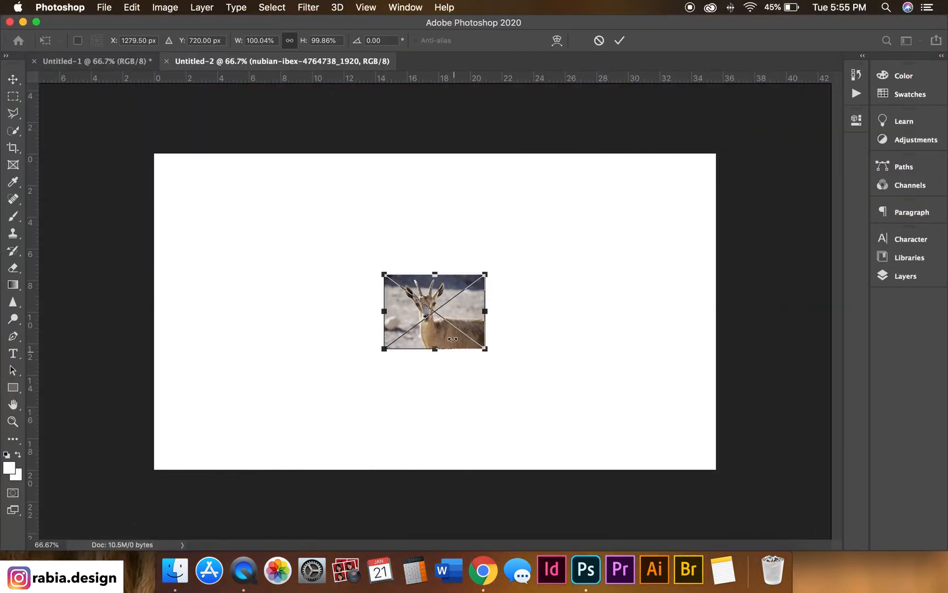
pyautogui.moveTo(485, 348); pyautogui.dragTo(485, 378)
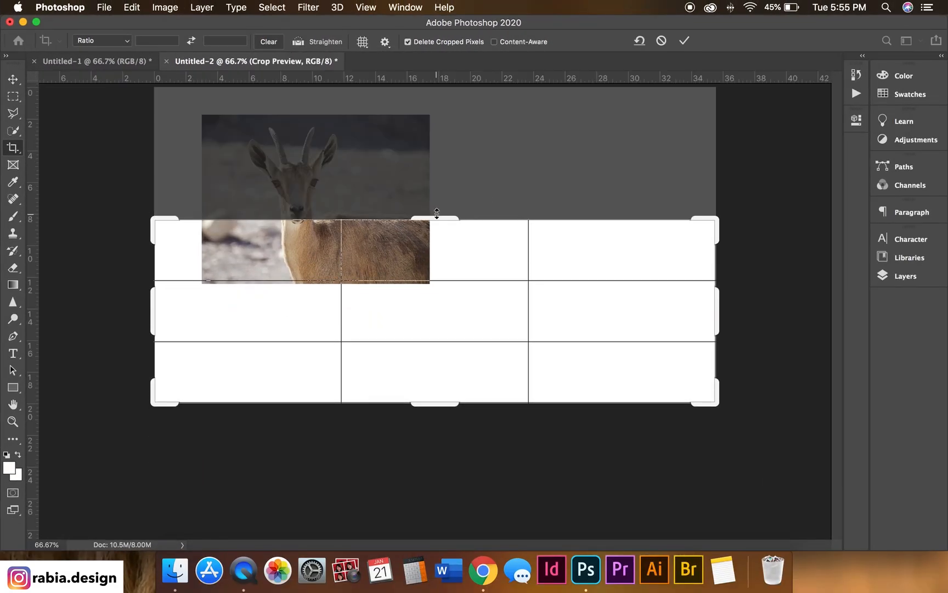
pyautogui.moveTo(435, 216); pyautogui.dragTo(439, 150)
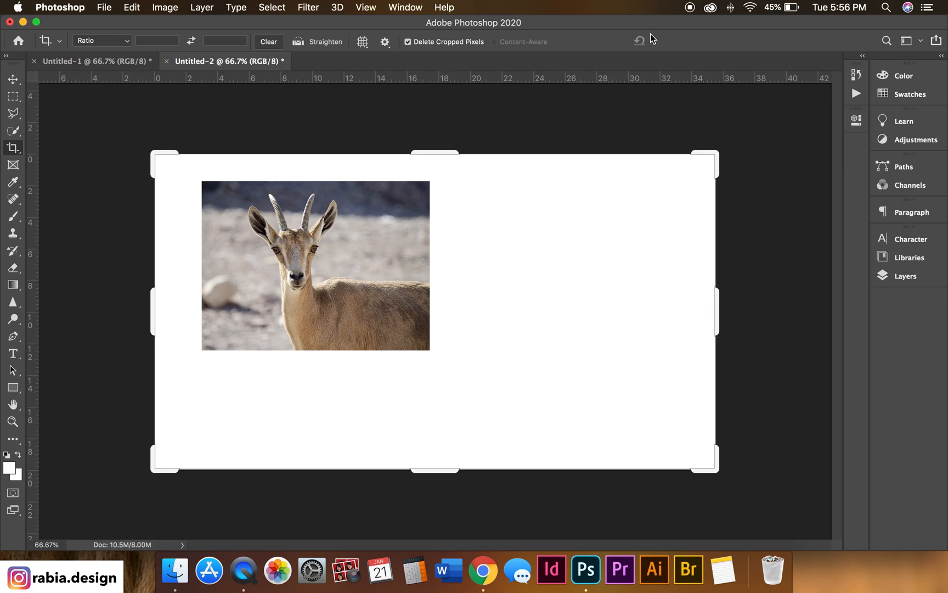
# Step: Draw an empty image frame over the left half of the canvas with the Frame tool
pyautogui.click(10, 83)
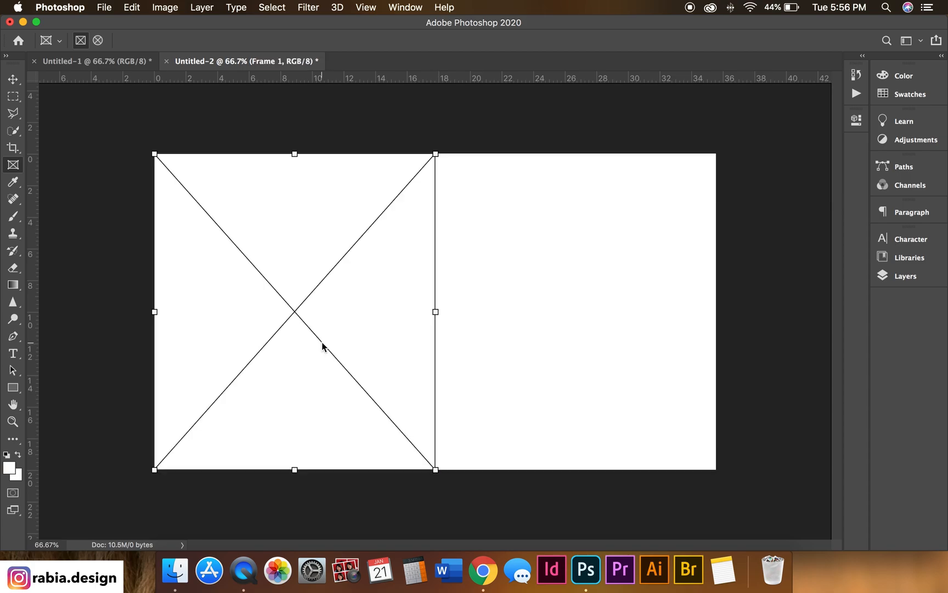
# Step: Place Embedded nubian-ibex-4764738_1920.jpg from the Desktop into the left frame
pyautogui.click(104, 7)
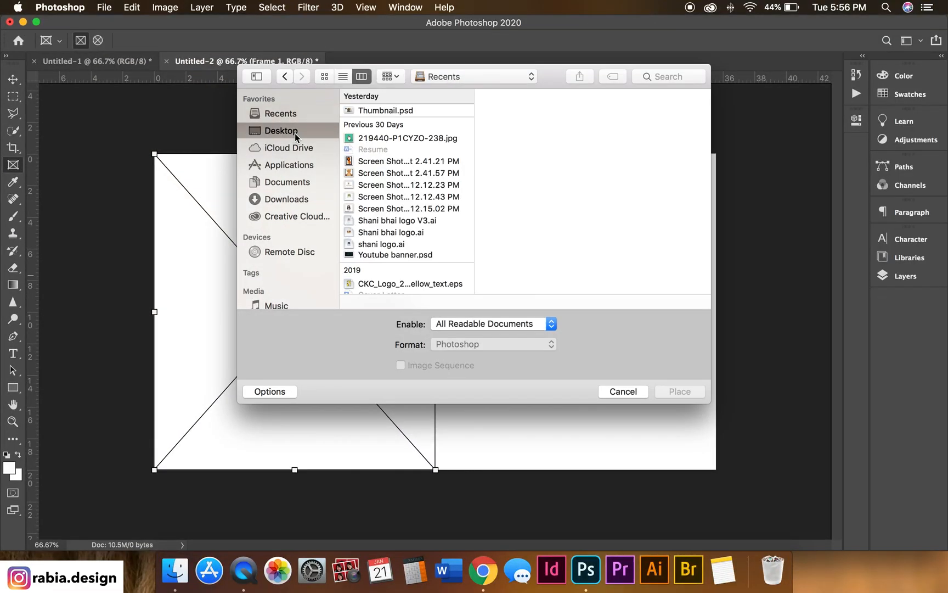
pyautogui.click(281, 130)
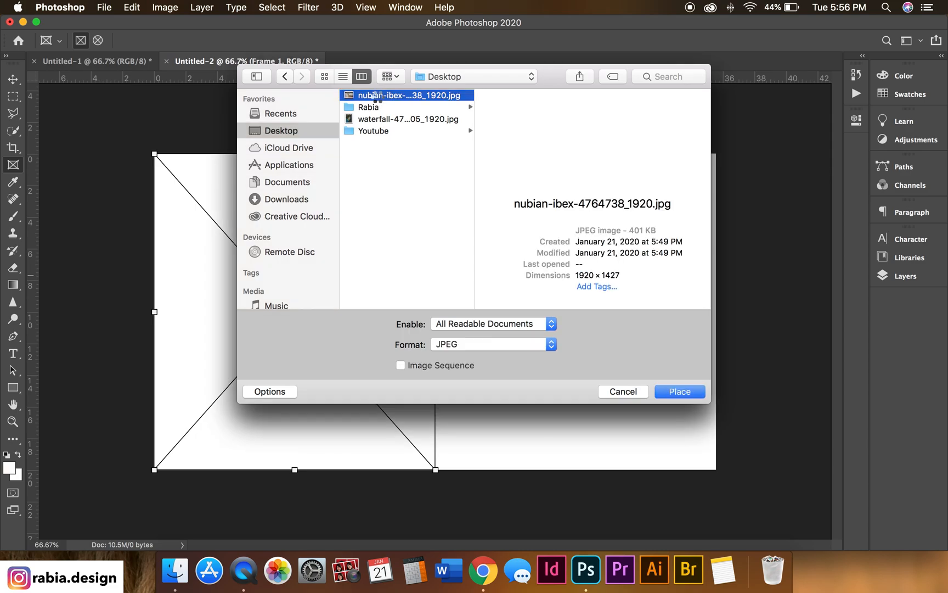
pyautogui.click(680, 391)
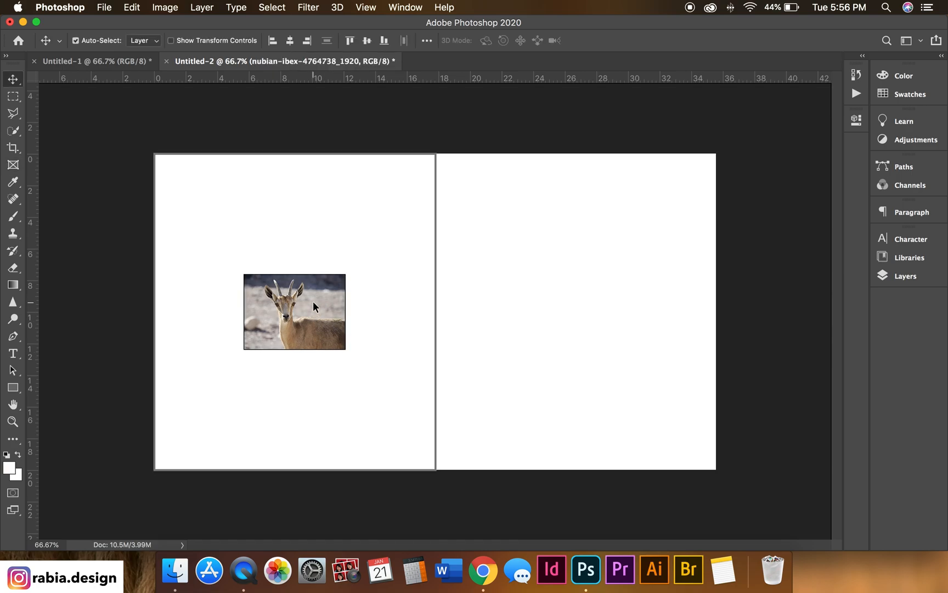
# Step: Free Transform the ibex photo, scaling it up beyond the left frame's edges
pyautogui.press('cmd+t')
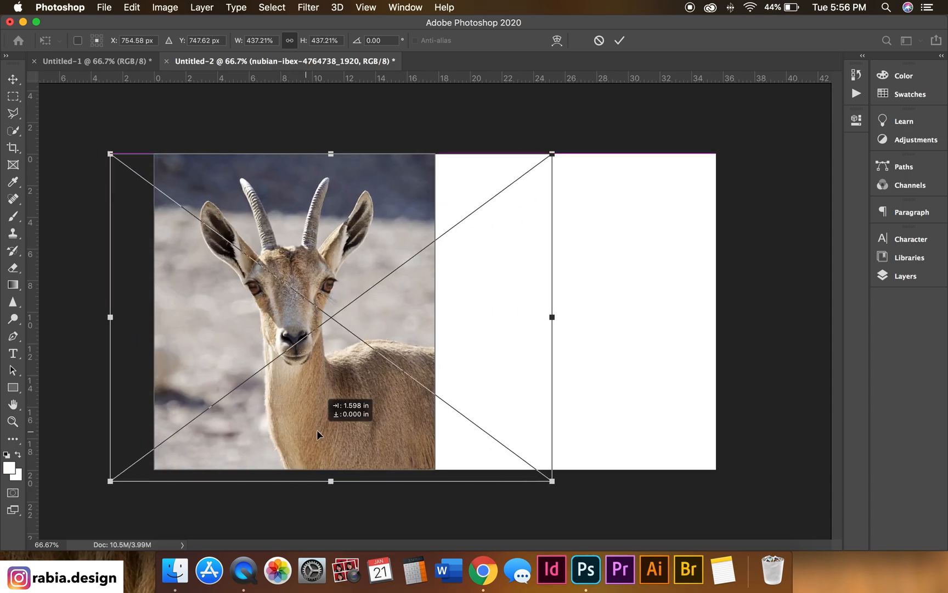
pyautogui.moveTo(320, 435); pyautogui.dragTo(524, 396)
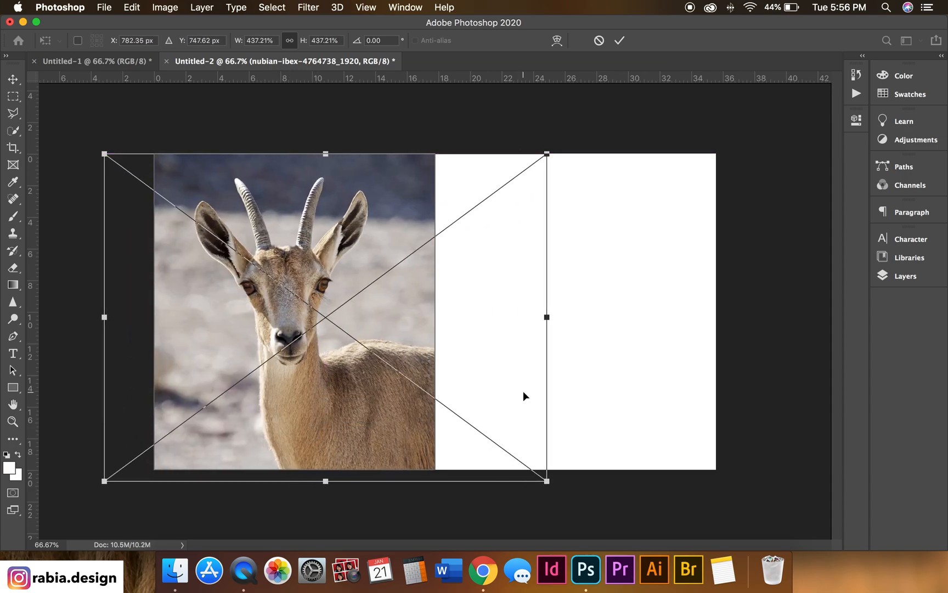
pyautogui.moveTo(542, 387)
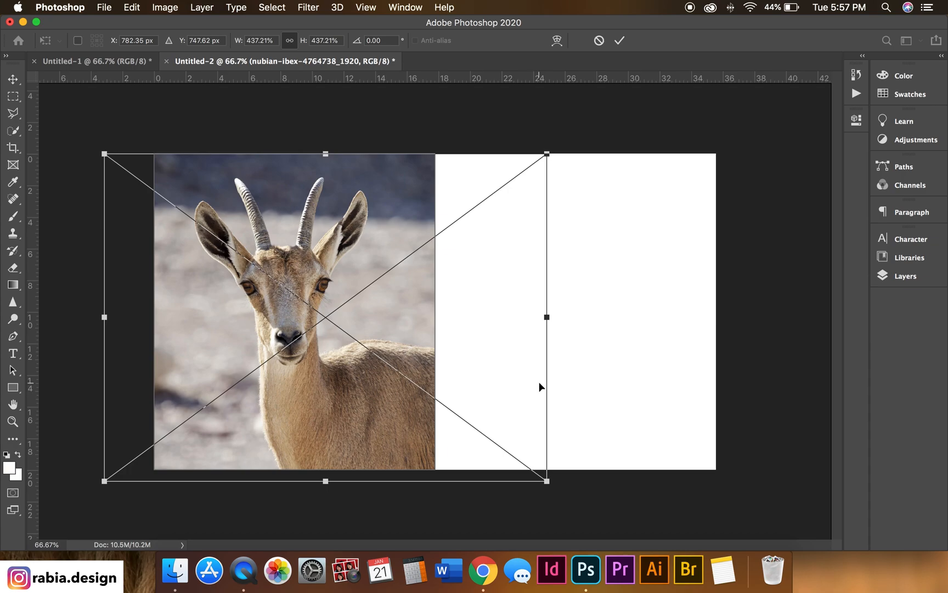
pyautogui.moveTo(443, 310)
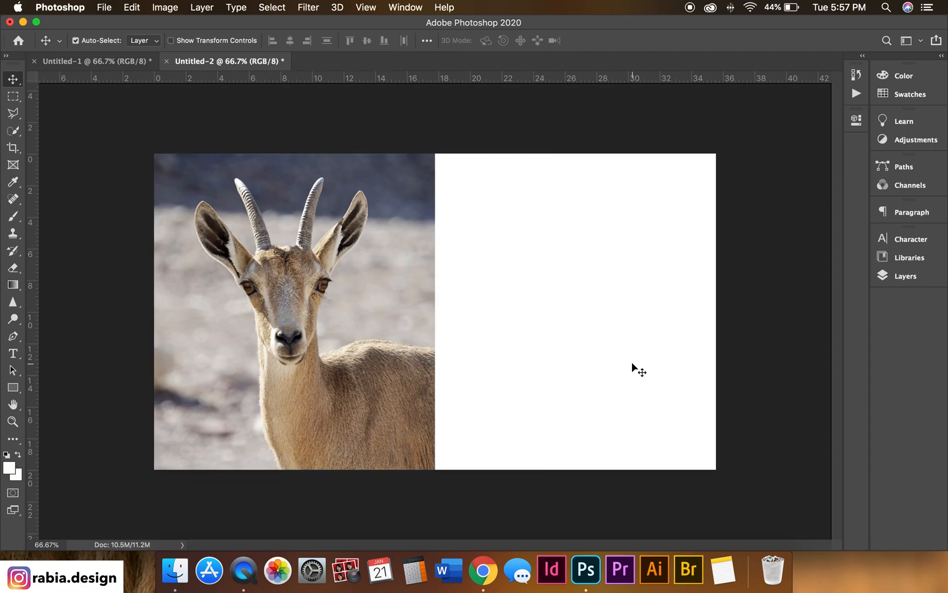
pyautogui.moveTo(514, 356)
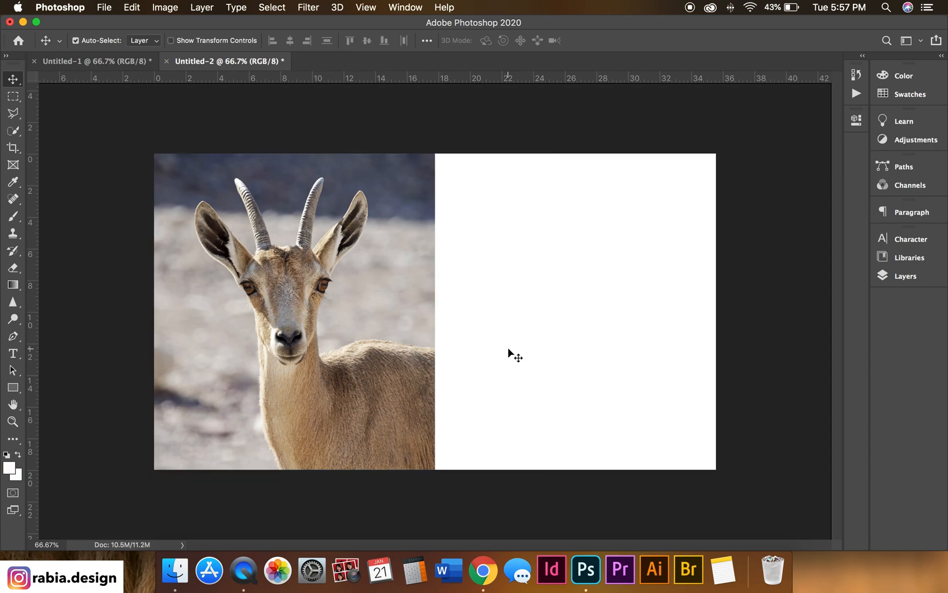
pyautogui.moveTo(312, 295)
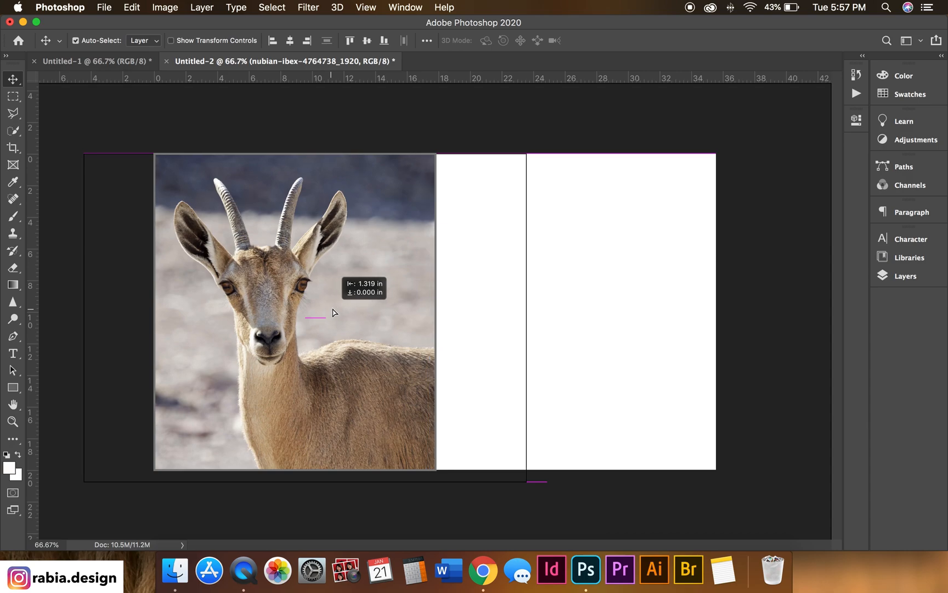
# Step: Shift the ibex photo within the left frame to its final position
pyautogui.moveTo(332, 313); pyautogui.dragTo(348, 311)
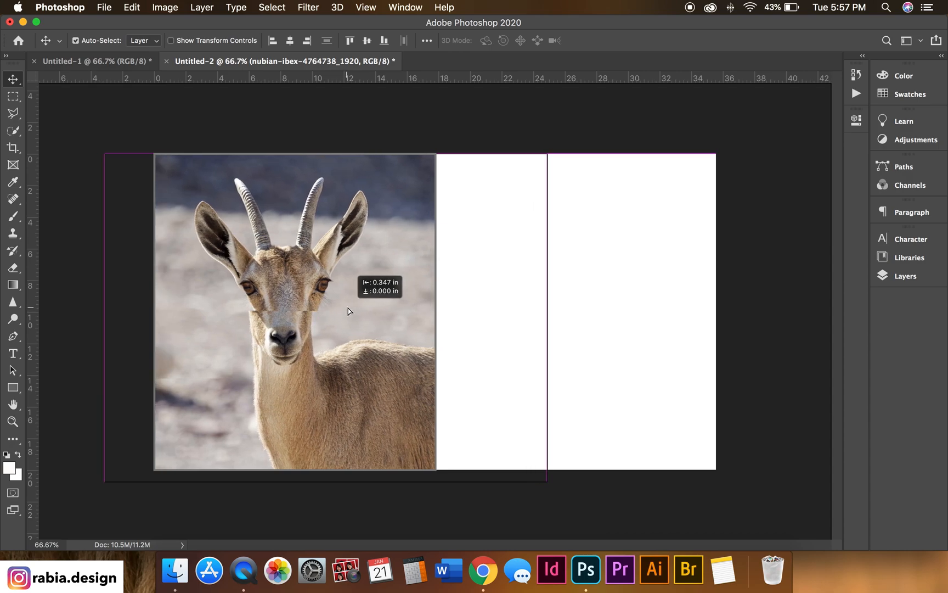
pyautogui.moveTo(348, 311); pyautogui.dragTo(584, 358)
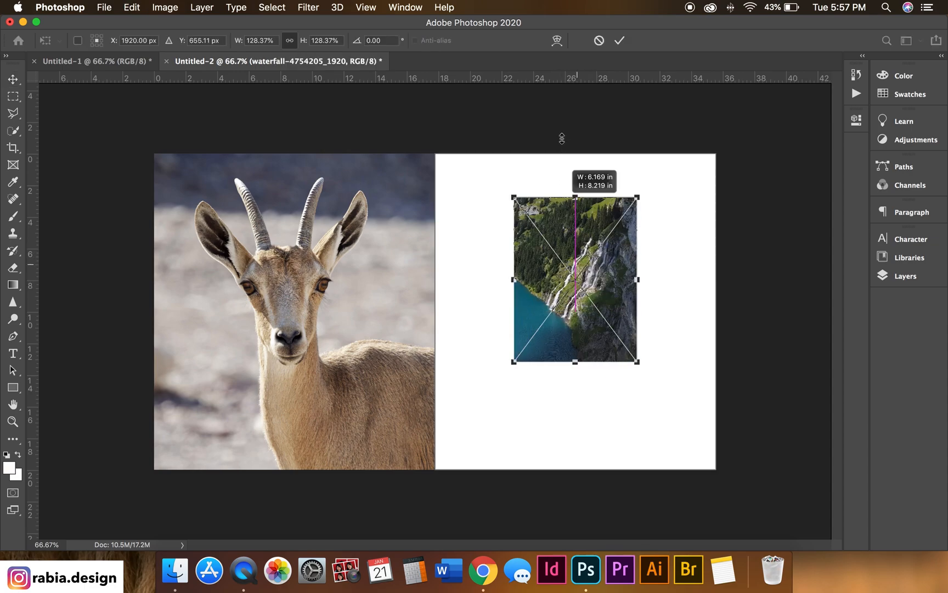
# Step: Scale the waterfall photo up to cover the right frame and commit the transform
pyautogui.moveTo(638, 361); pyautogui.dragTo(712, 496)
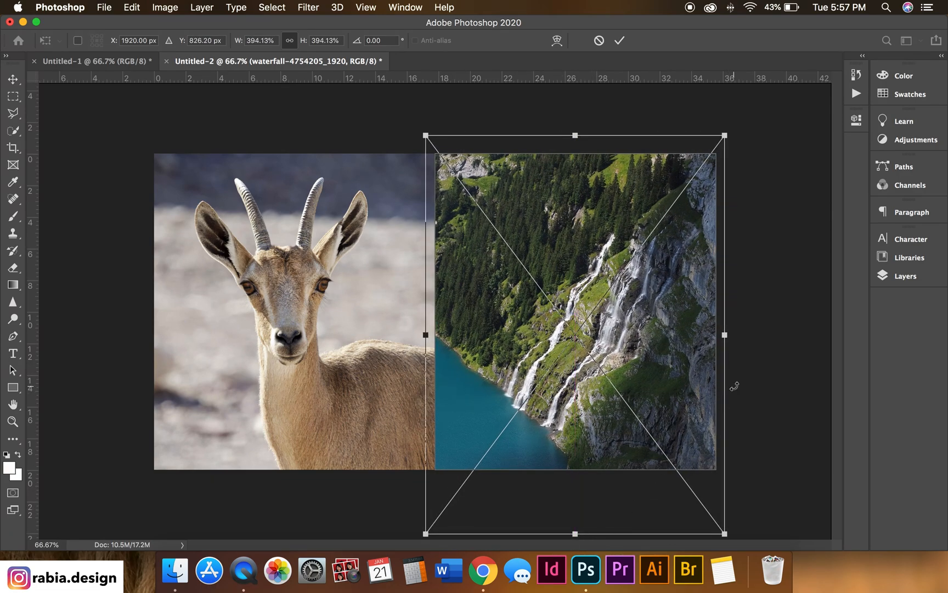
pyautogui.press('Return')
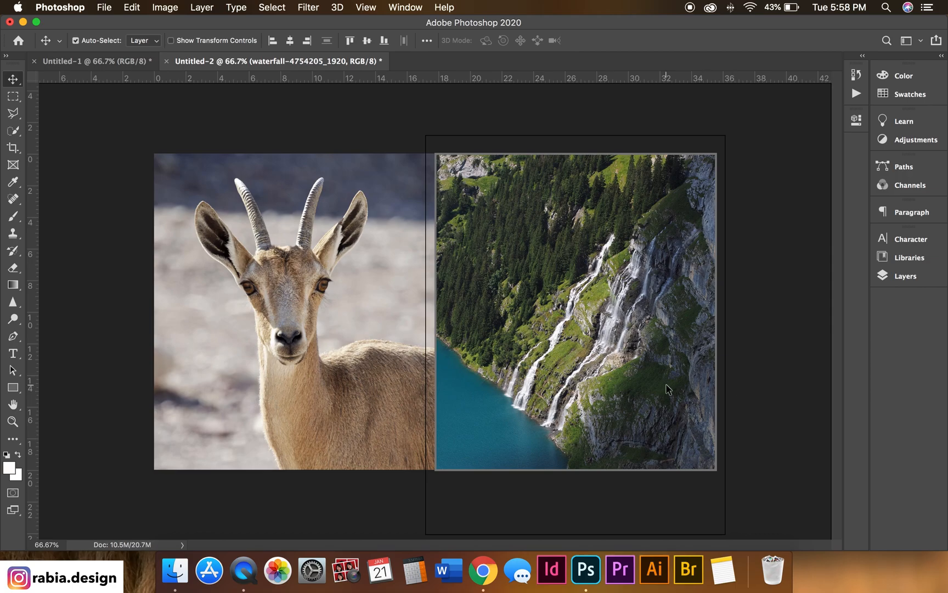